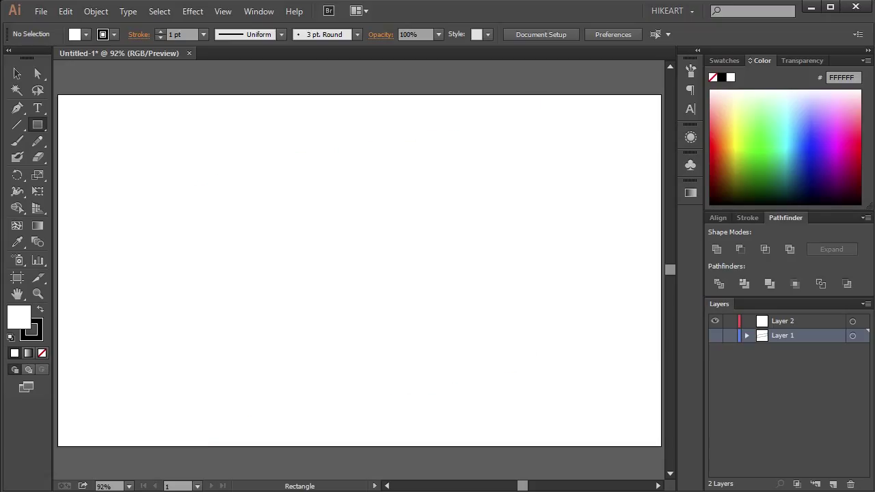
Draw the curved ribbon path with the Pen tool and set its stroke to None
{"action": "left_click", "coordinate": [38, 125]}
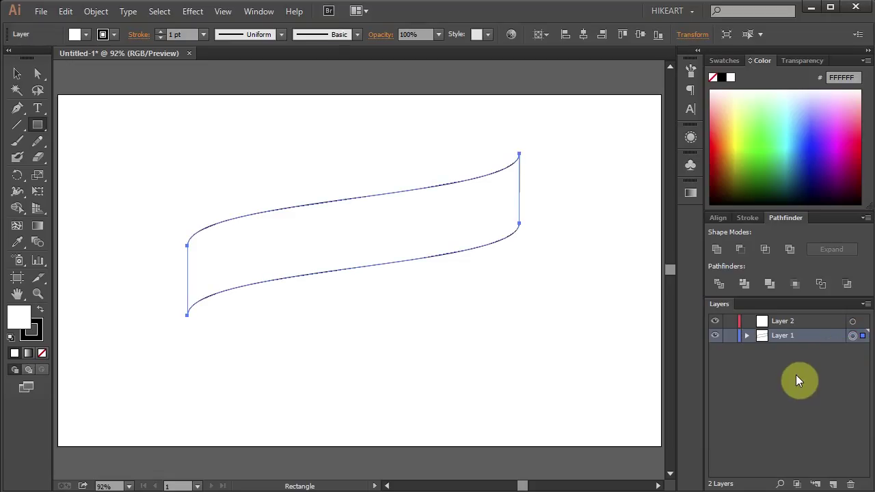
{"action": "mouse_move", "coordinate": [42, 353]}
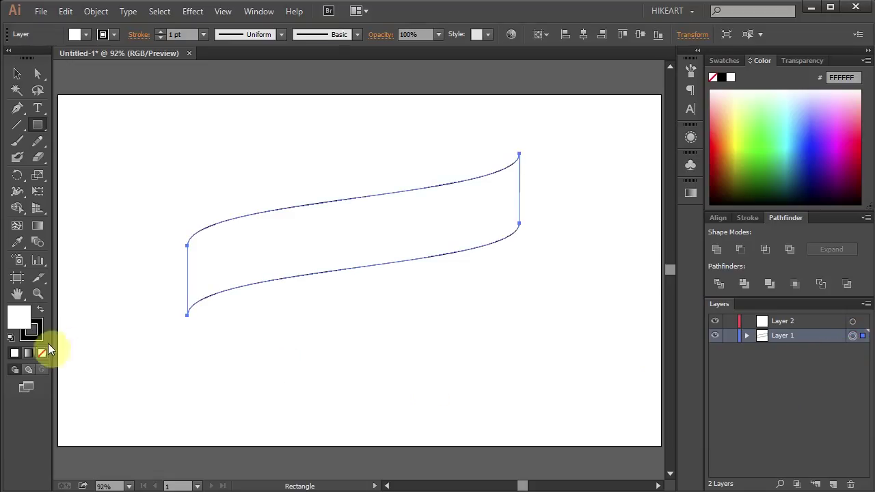
{"action": "left_click", "coordinate": [41, 353]}
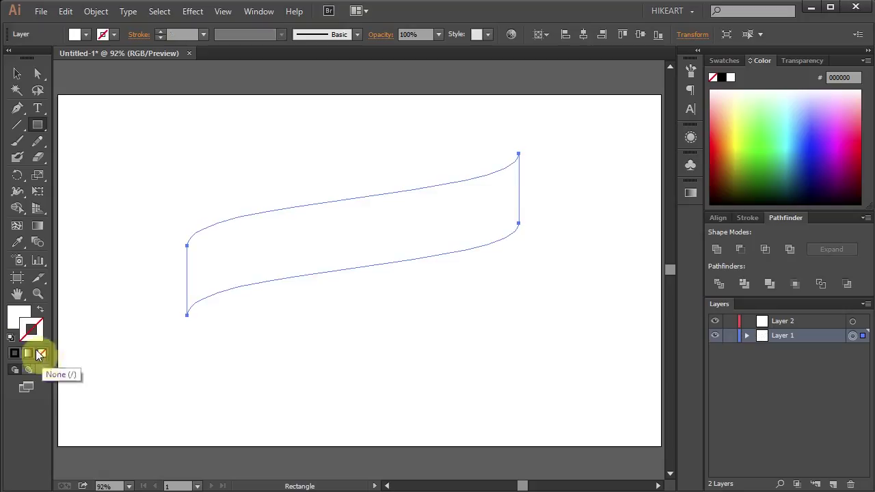
{"action": "left_click", "coordinate": [13, 323]}
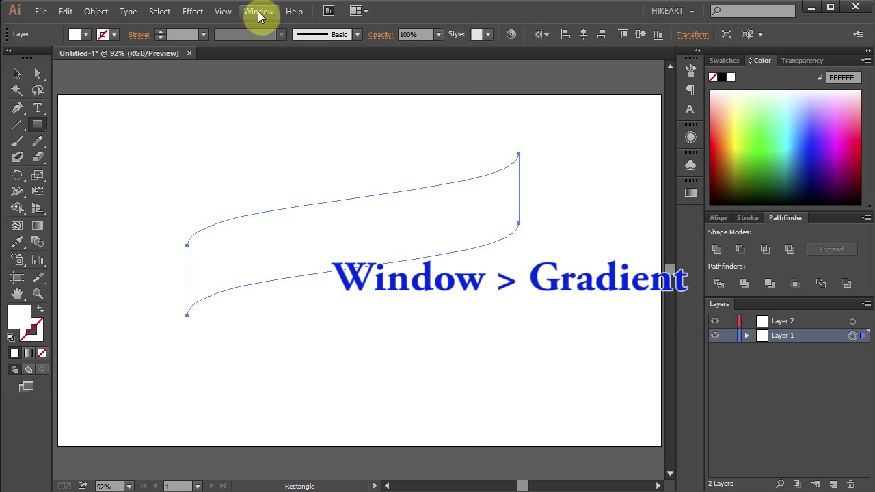
Show the Gradient panel from the Window menu, dock it, and bring up Swatches
{"action": "left_click", "coordinate": [260, 11]}
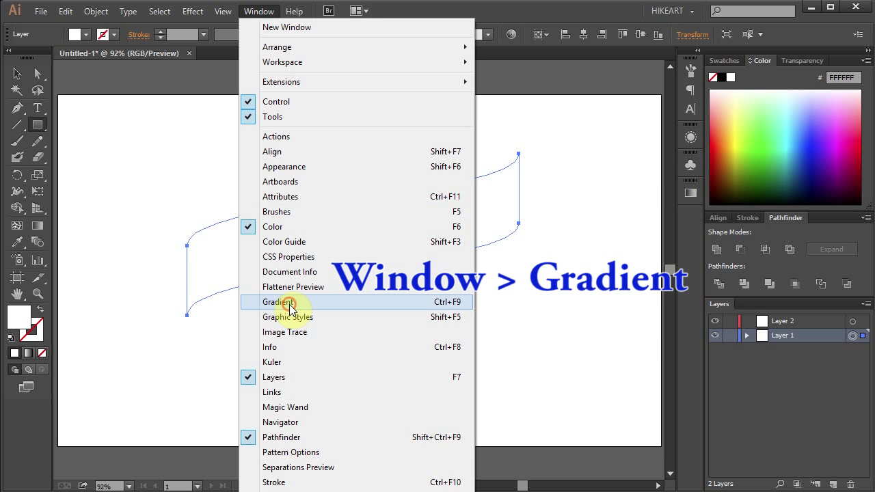
{"action": "left_click", "coordinate": [282, 302]}
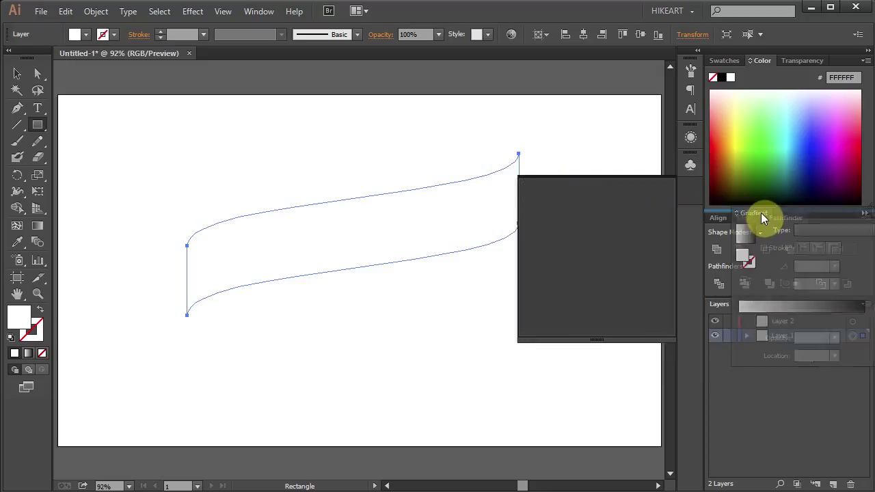
{"action": "left_click", "coordinate": [761, 218]}
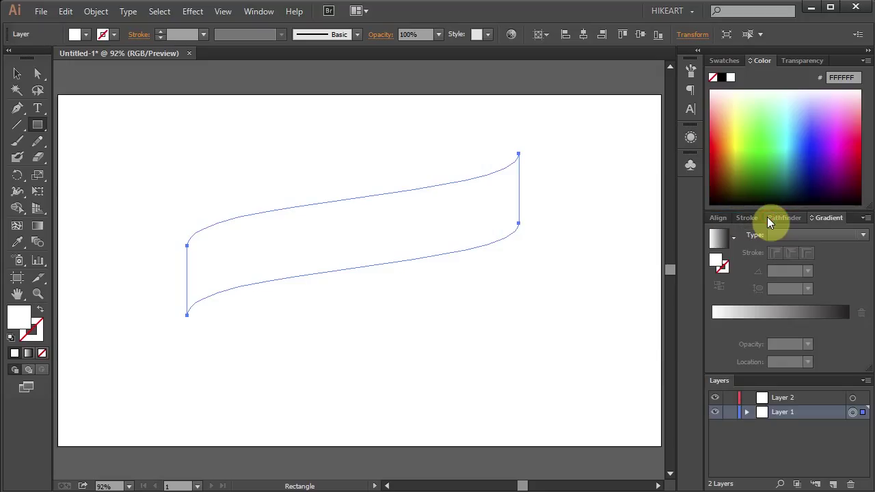
{"action": "left_click", "coordinate": [730, 60]}
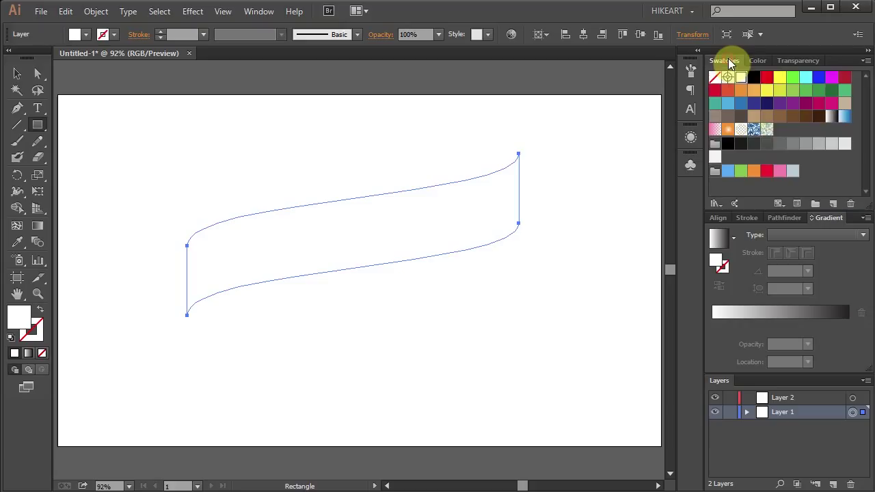
{"action": "mouse_move", "coordinate": [780, 79]}
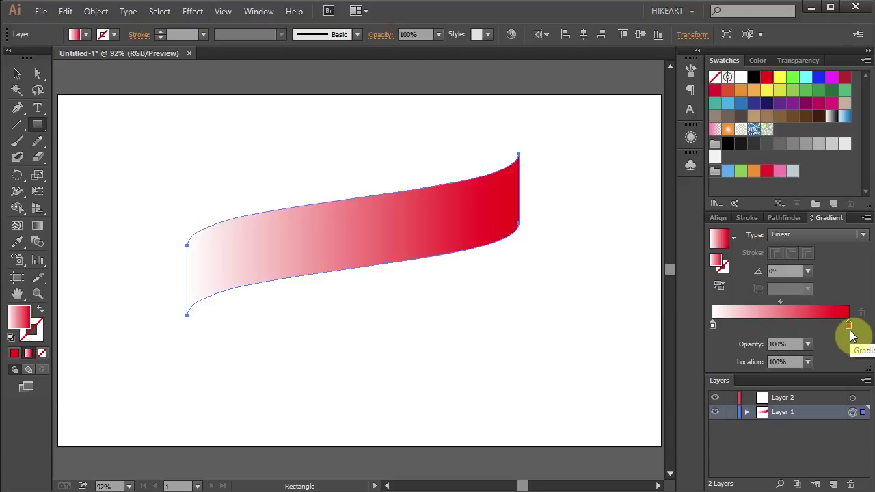
{"action": "mouse_move", "coordinate": [850, 332]}
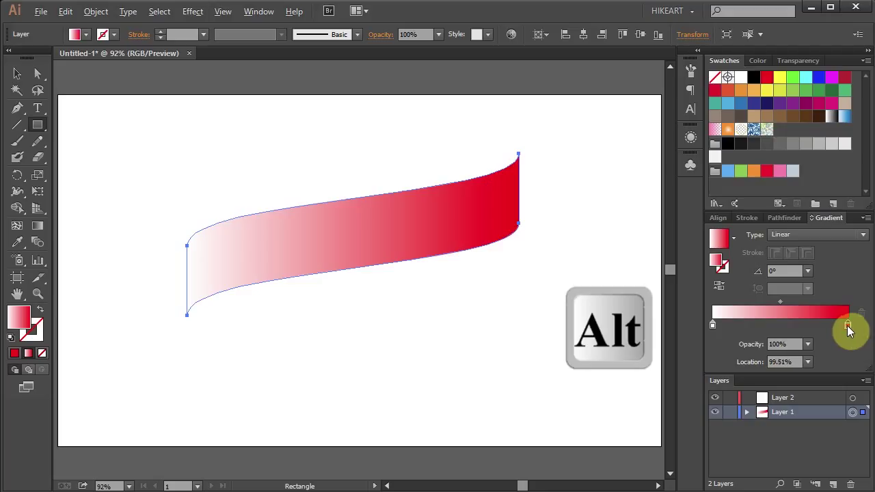
Give the ribbon a linear gradient: dark red at both ends, bright red in the middle
{"action": "left_click_drag", "start_coordinate": [851, 326], "coordinate": [785, 325]}
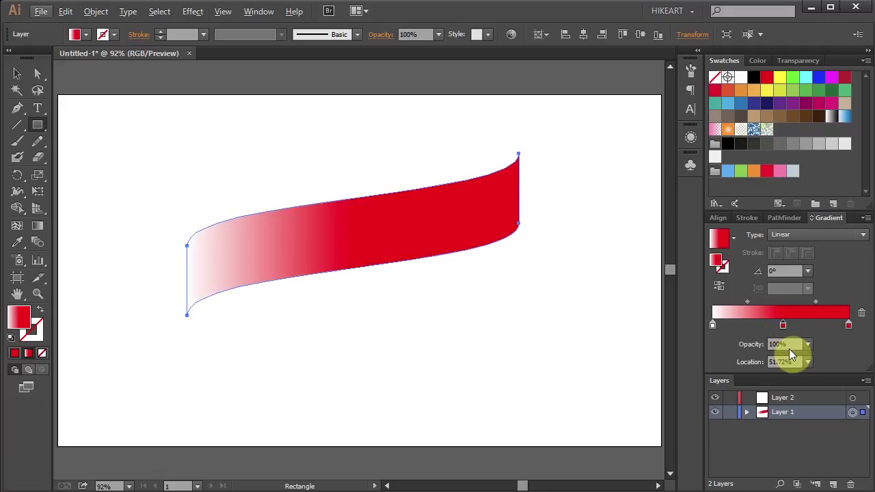
{"action": "mouse_move", "coordinate": [714, 324]}
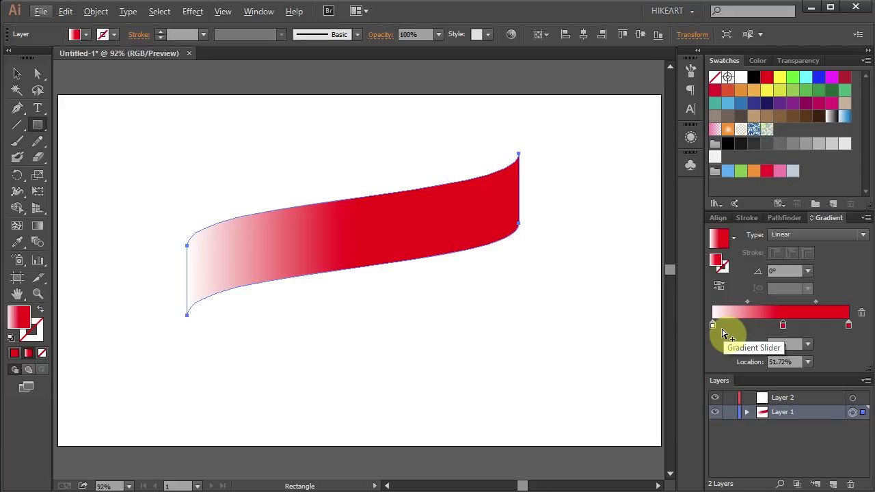
{"action": "left_click", "coordinate": [714, 324]}
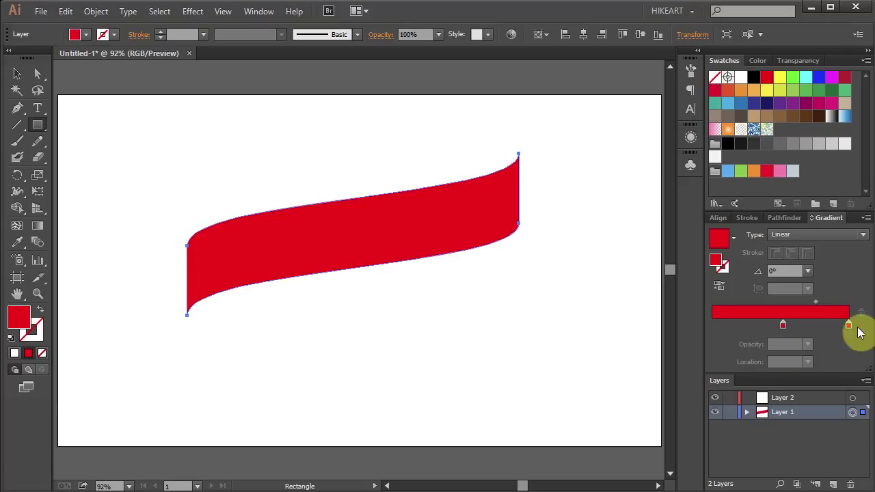
{"action": "double_click", "coordinate": [848, 326]}
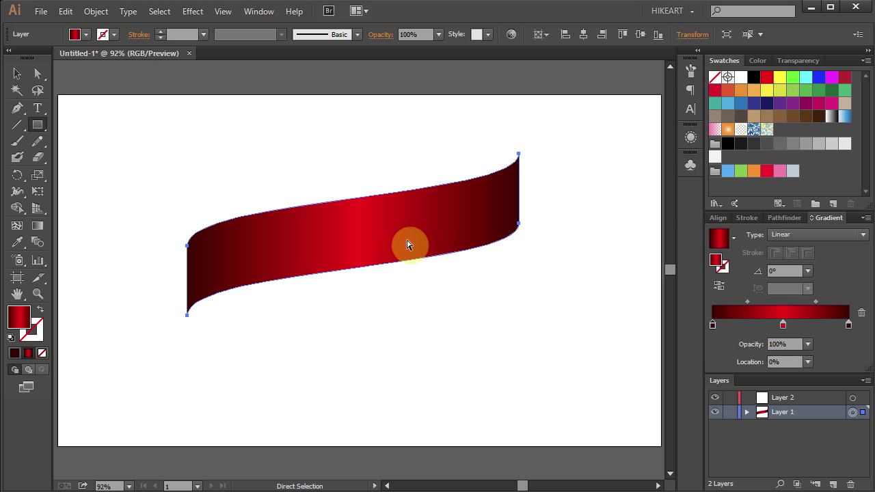
Move the ribbon up and drop a copy of it just below
{"action": "left_click_drag", "start_coordinate": [411, 245], "coordinate": [394, 191]}
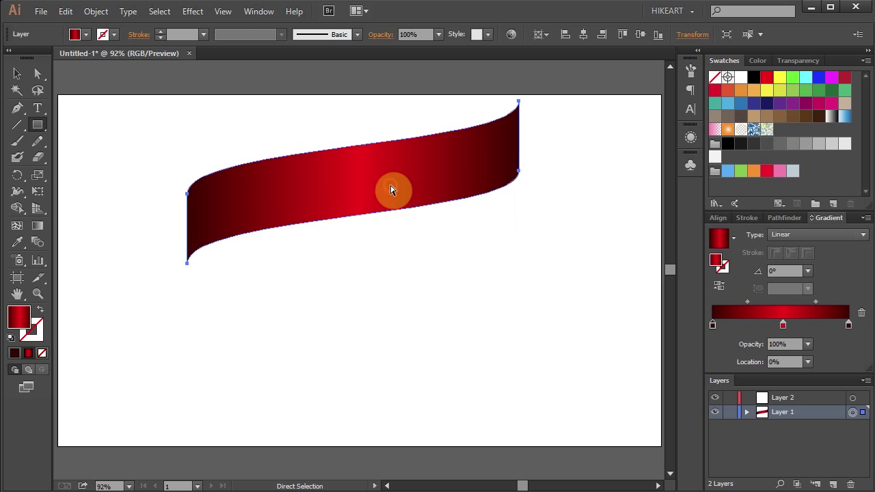
{"action": "left_click_drag", "start_coordinate": [393, 190], "coordinate": [369, 206]}
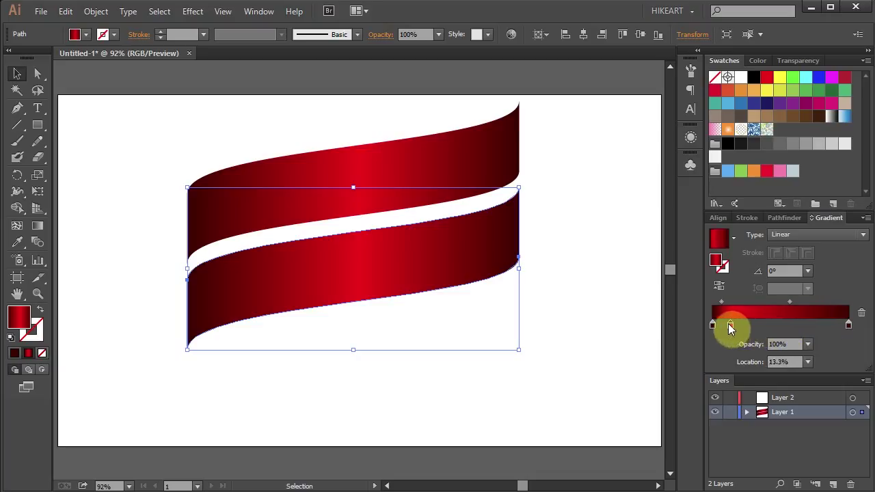
Rework the copy's gradient into several alternating dark and bright red bands
{"action": "left_click_drag", "start_coordinate": [730, 325], "coordinate": [738, 326]}
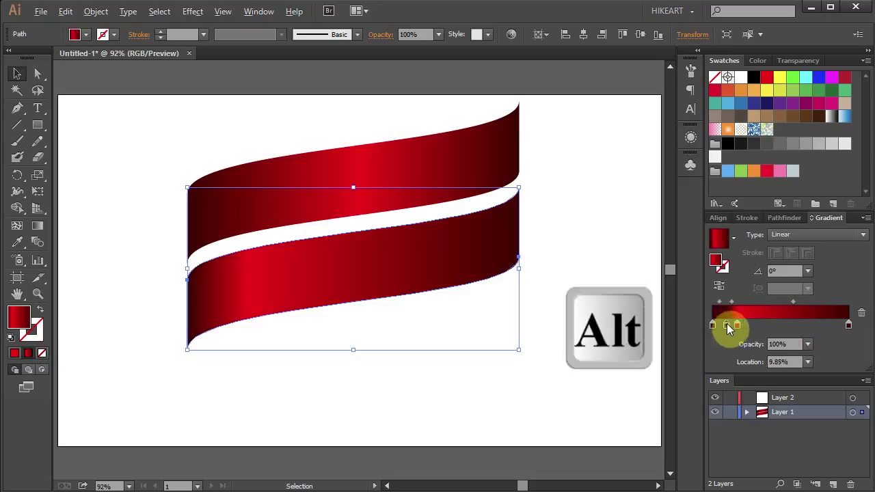
{"action": "left_click_drag", "start_coordinate": [727, 326], "coordinate": [749, 326]}
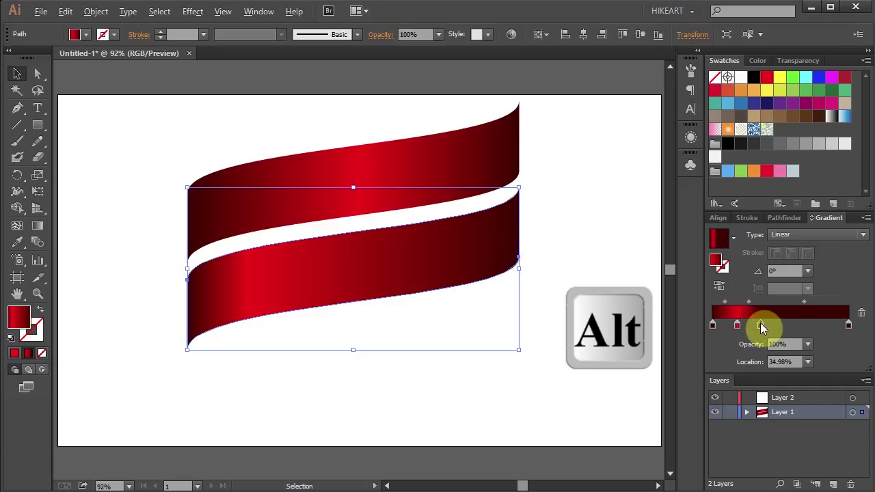
{"action": "left_click_drag", "start_coordinate": [761, 326], "coordinate": [782, 325]}
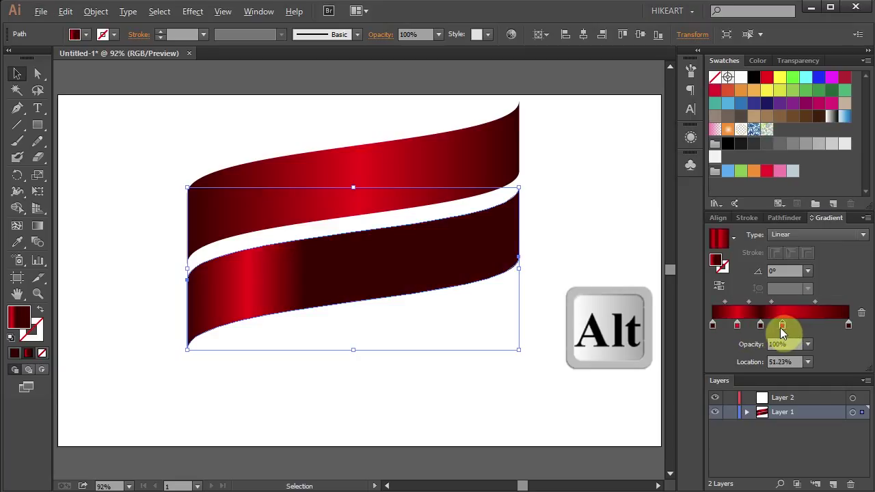
{"action": "left_click_drag", "start_coordinate": [782, 325], "coordinate": [777, 325]}
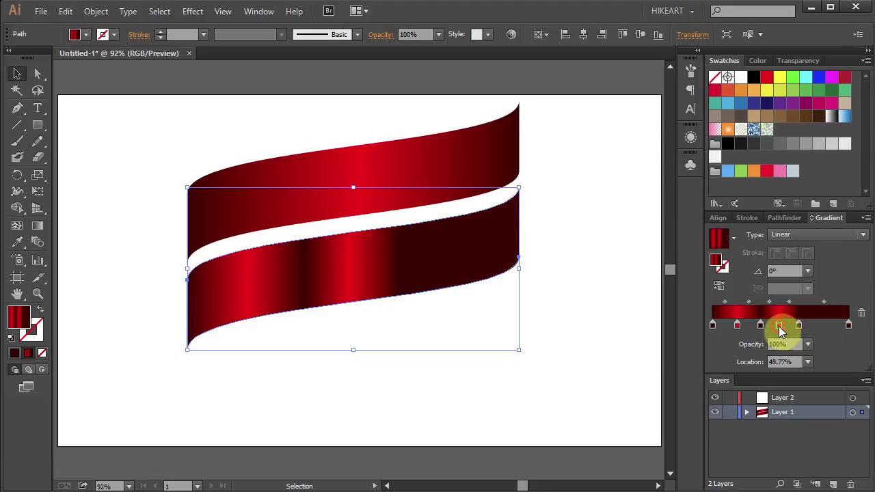
{"action": "left_click_drag", "start_coordinate": [779, 325], "coordinate": [824, 326]}
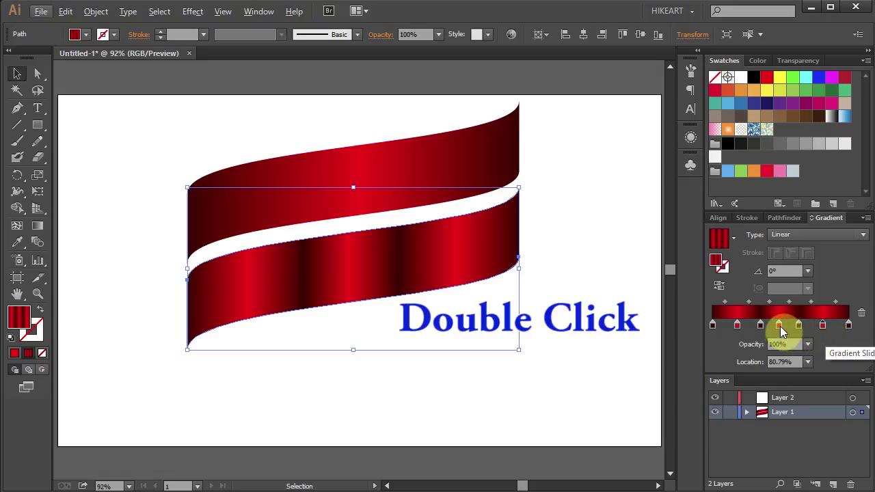
{"action": "double_click", "coordinate": [779, 323]}
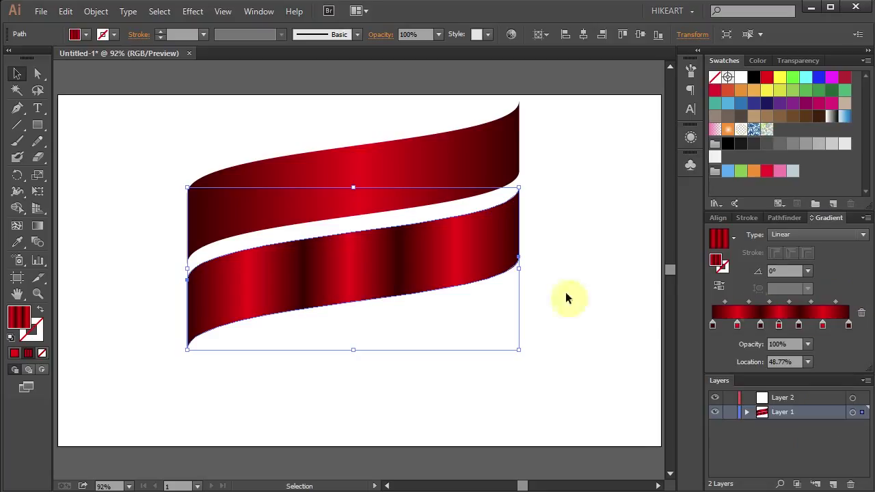
{"action": "mouse_move", "coordinate": [394, 271]}
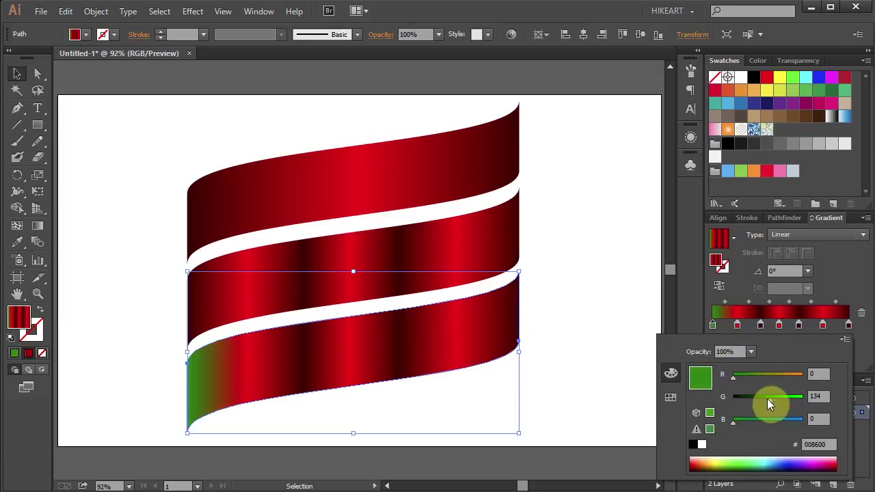
Remove the third ribbon's red stops and recolour a duplicated start stop bright green
{"action": "left_click_drag", "start_coordinate": [768, 396], "coordinate": [751, 396]}
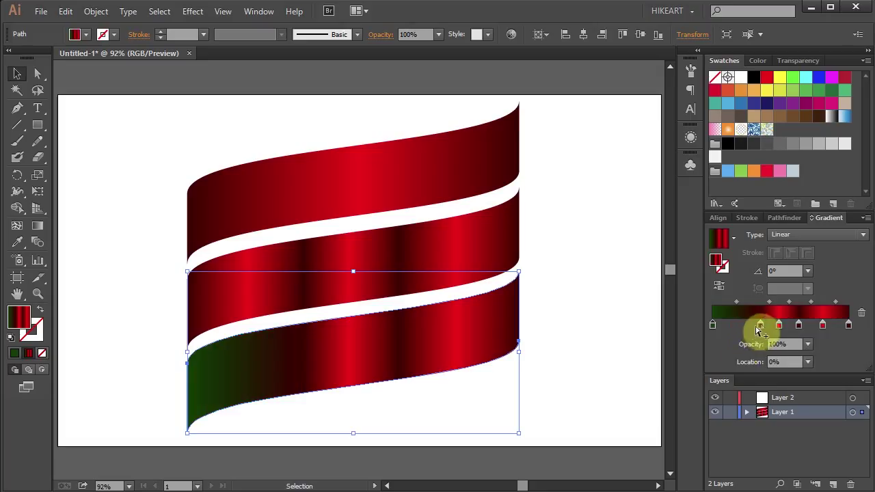
{"action": "left_click_drag", "start_coordinate": [760, 326], "coordinate": [800, 325]}
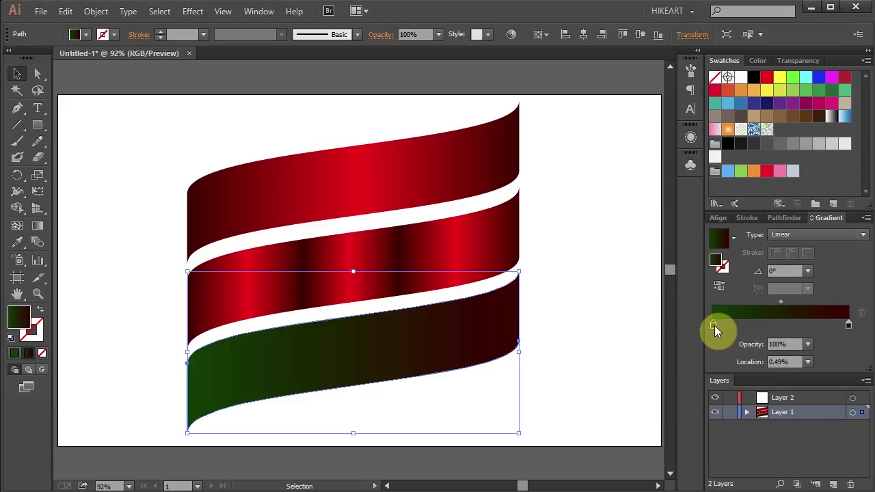
{"action": "left_click_drag", "start_coordinate": [714, 325], "coordinate": [746, 325]}
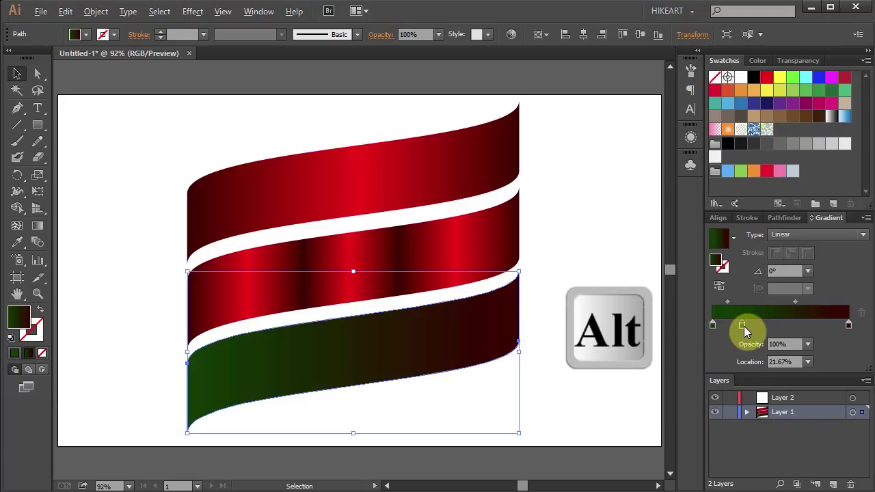
{"action": "left_click_drag", "start_coordinate": [741, 326], "coordinate": [733, 326]}
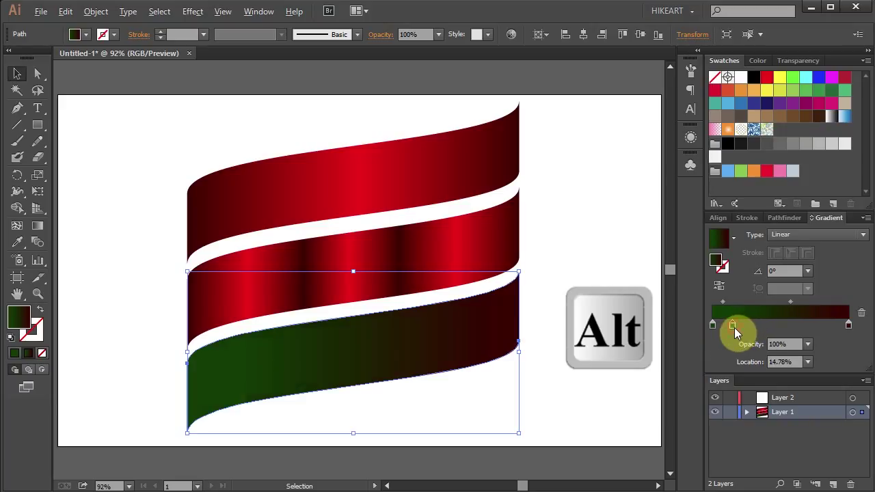
{"action": "double_click", "coordinate": [733, 324]}
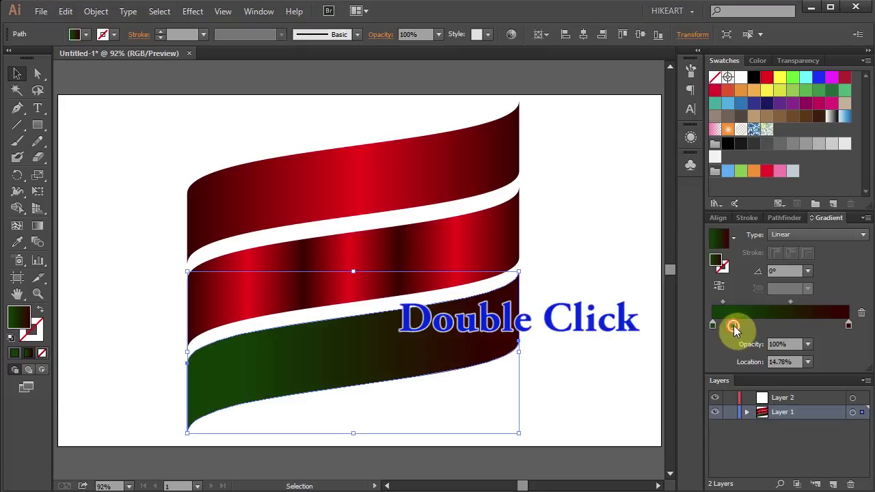
{"action": "double_click", "coordinate": [733, 323]}
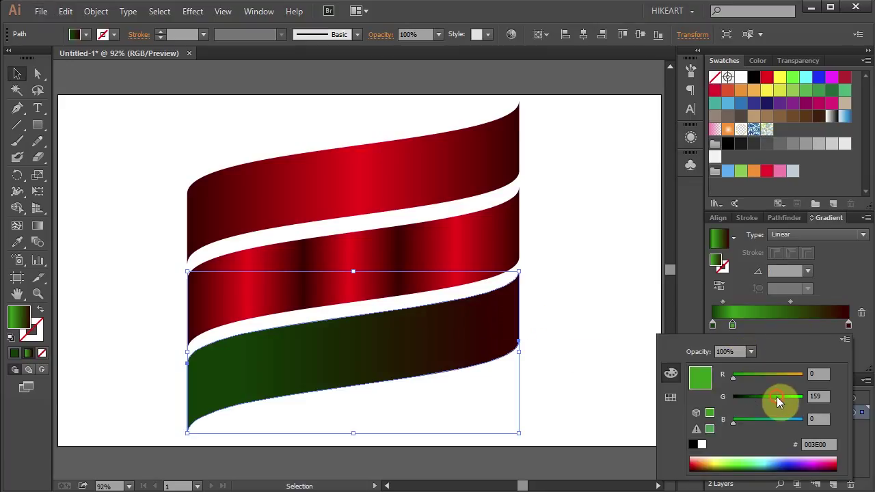
{"action": "left_click_drag", "start_coordinate": [774, 397], "coordinate": [784, 397]}
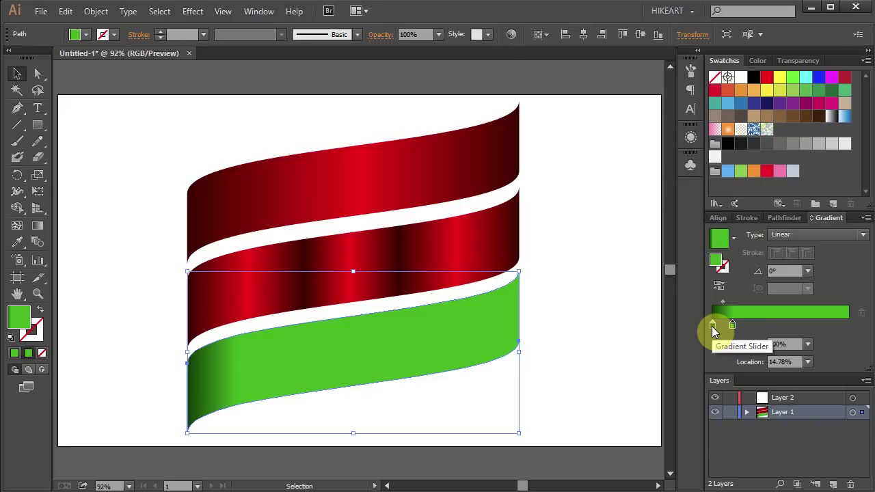
Duplicate stops to build alternating dark and light green bands along the gradient
{"action": "left_click_drag", "start_coordinate": [714, 325], "coordinate": [722, 326]}
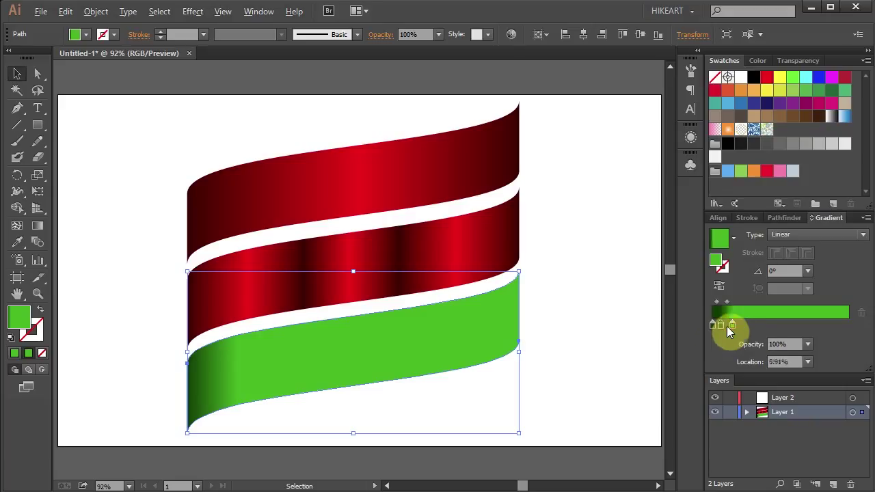
{"action": "left_click_drag", "start_coordinate": [719, 326], "coordinate": [753, 325]}
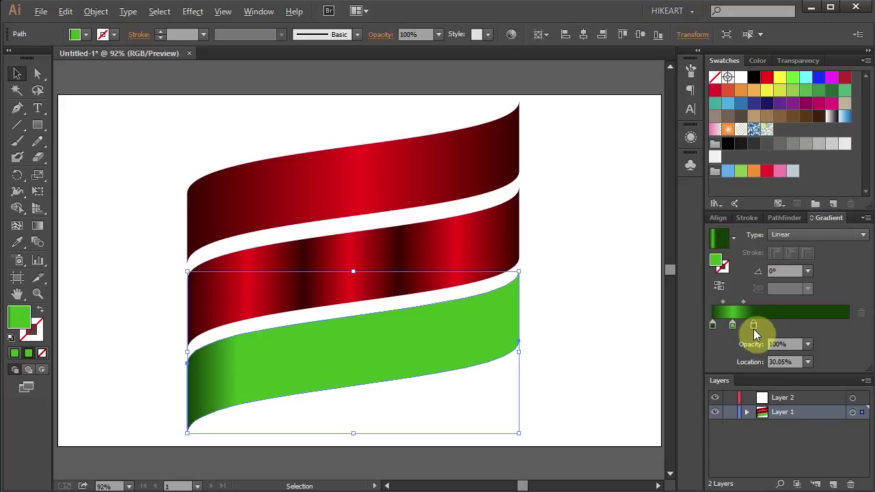
{"action": "left_click_drag", "start_coordinate": [752, 326], "coordinate": [733, 325]}
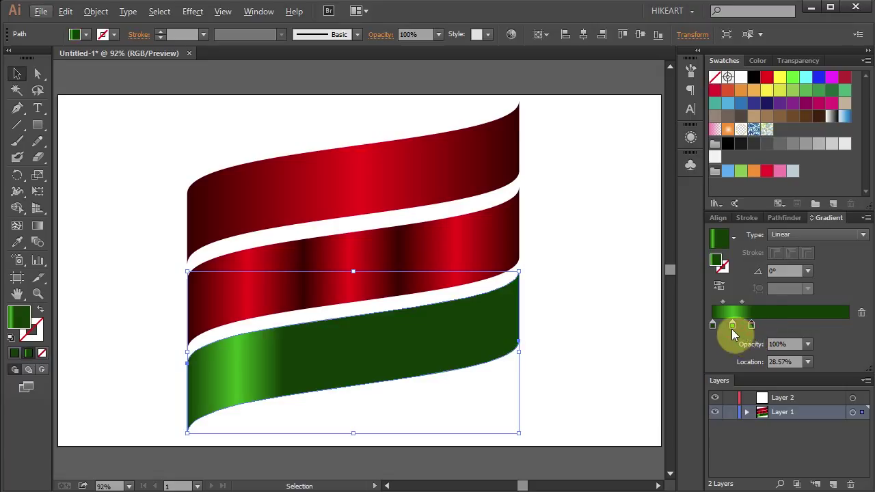
{"action": "left_click_drag", "start_coordinate": [733, 325], "coordinate": [782, 325]}
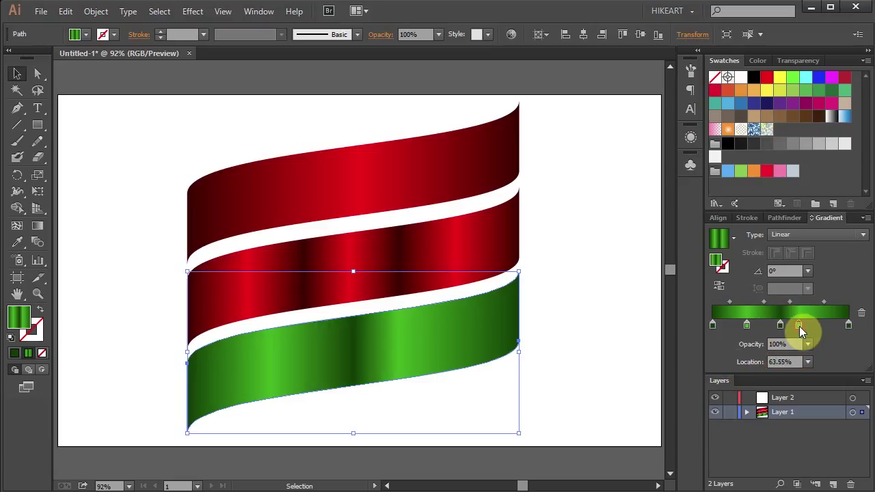
Set a stop's Location to 75% and deselect the bottom ribbon
{"action": "left_click", "coordinate": [782, 361]}
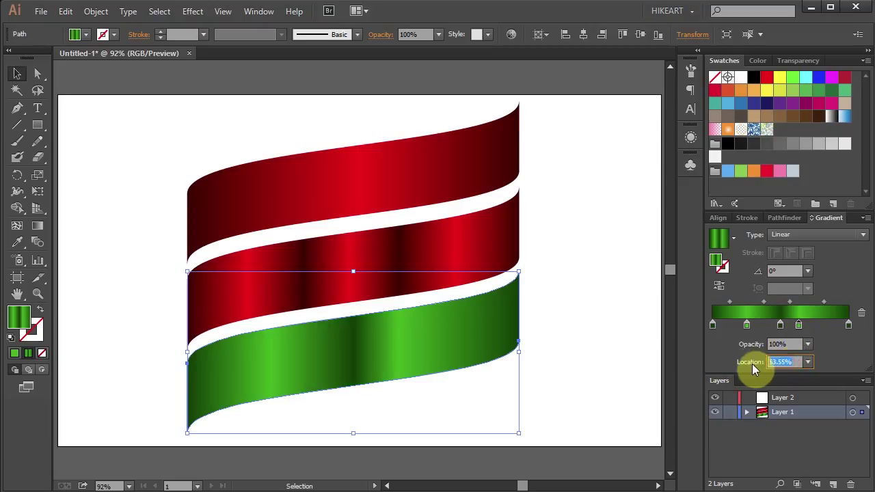
{"action": "type", "text": "75%"}
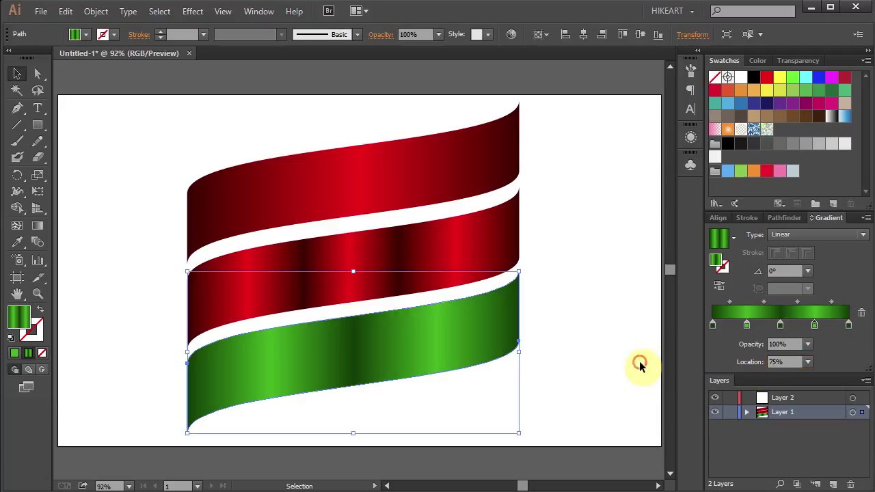
{"action": "left_click", "coordinate": [640, 367]}
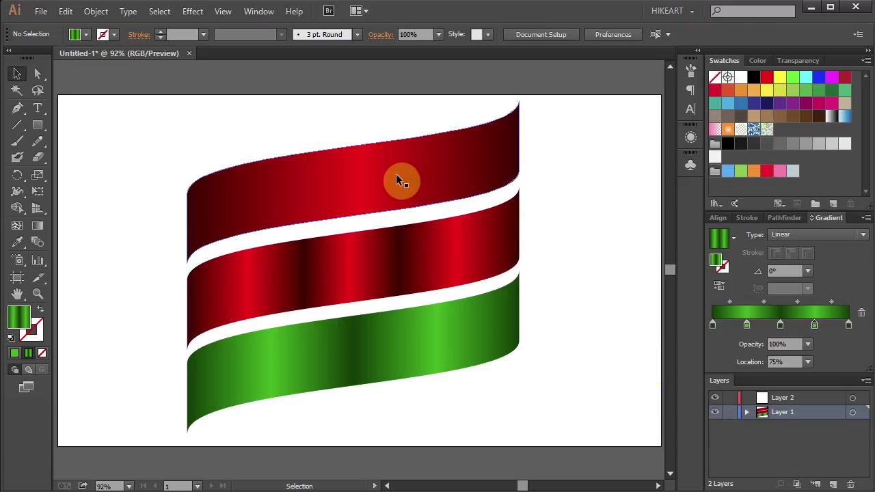
Save the top ribbon's gradient as swatch RED-1, then save the green gradient swatch
{"action": "left_click", "coordinate": [397, 181]}
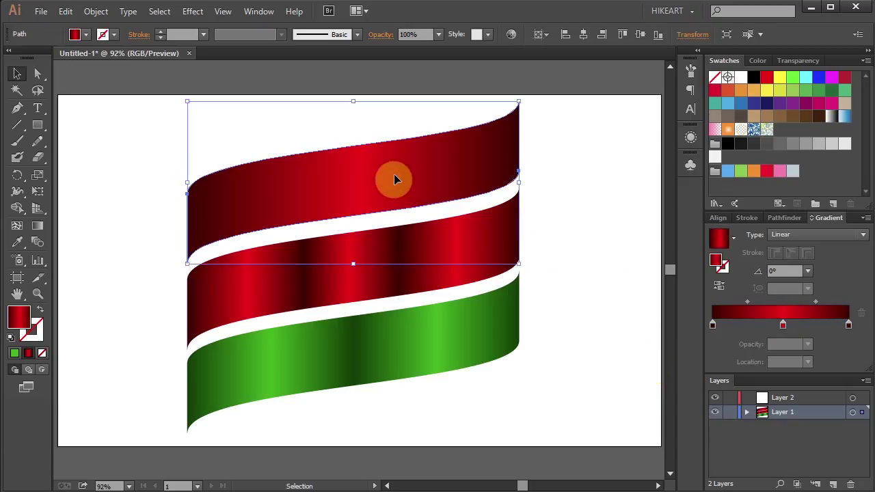
{"action": "mouse_move", "coordinate": [833, 207]}
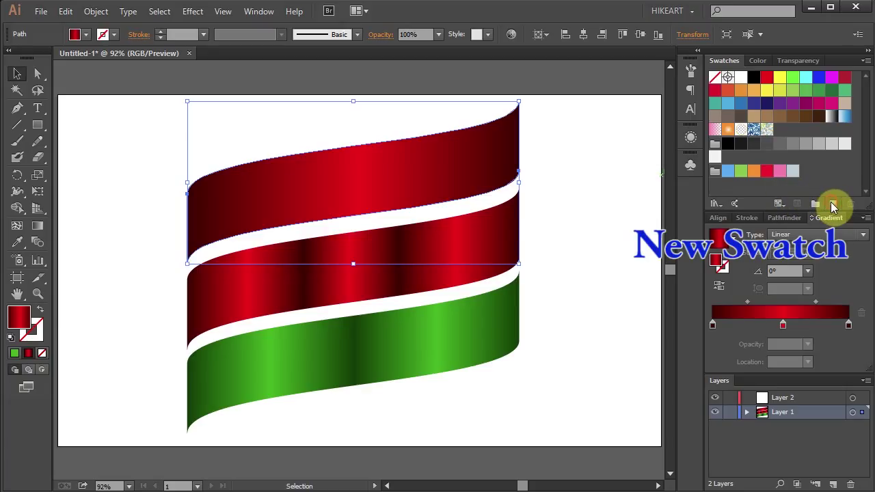
{"action": "left_click", "coordinate": [832, 204]}
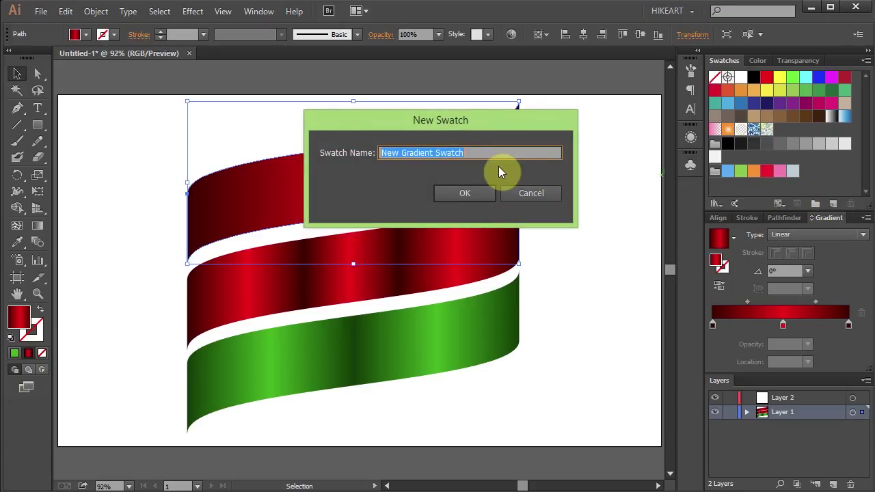
{"action": "type", "text": "RED-1"}
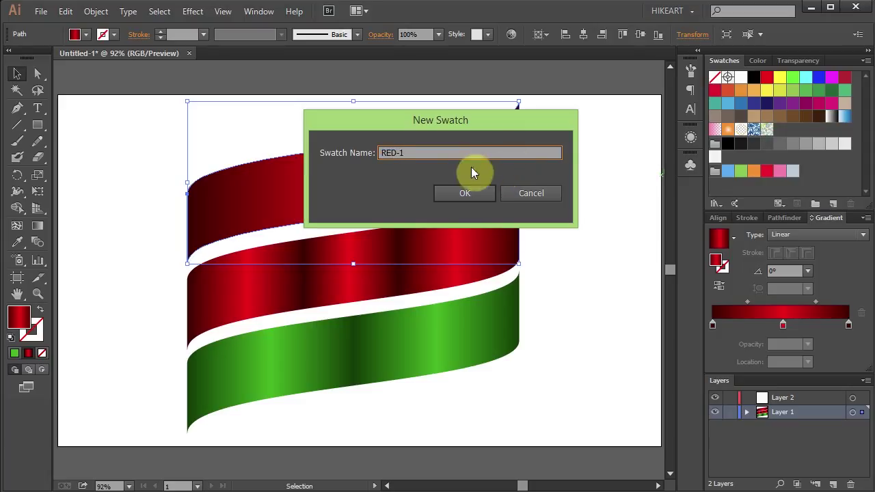
{"action": "left_click", "coordinate": [465, 192]}
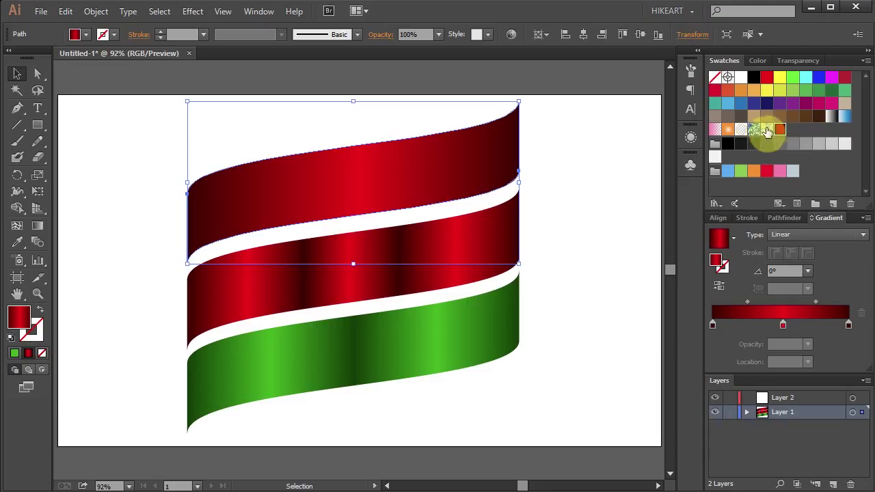
{"action": "mouse_move", "coordinate": [780, 130]}
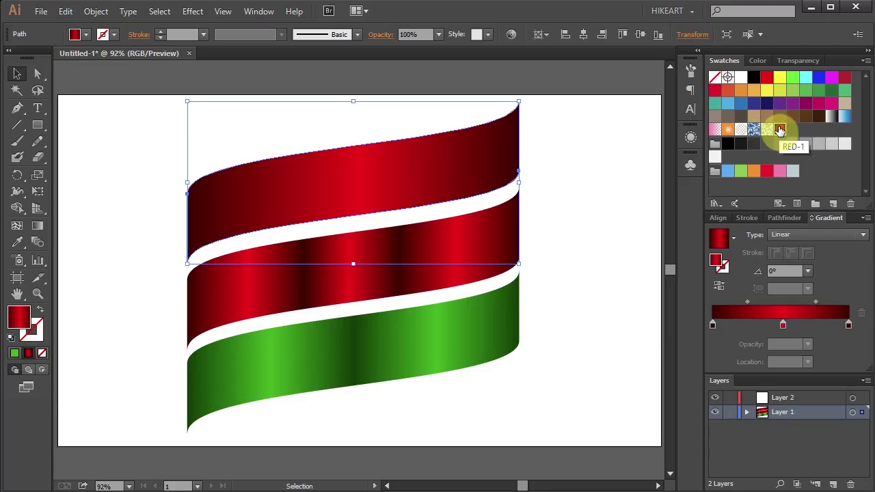
{"action": "mouse_move", "coordinate": [397, 293]}
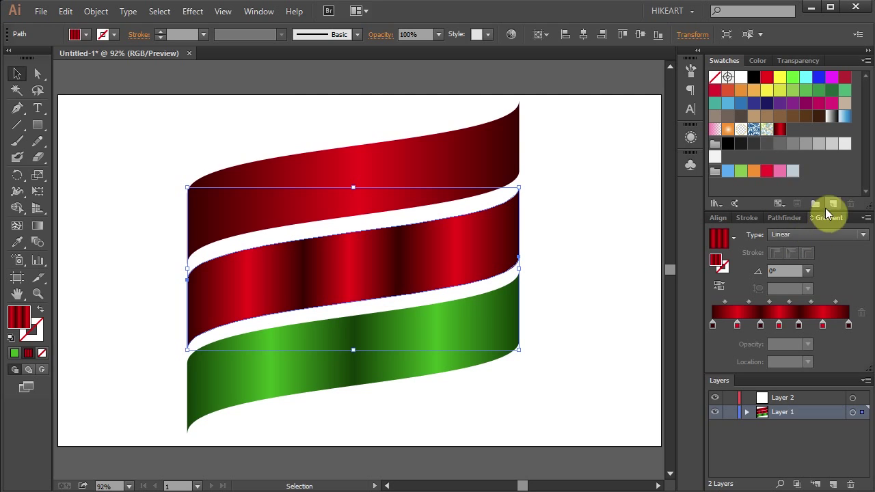
{"action": "mouse_move", "coordinate": [792, 129]}
{"action": "type", "text": "GREEN-"}
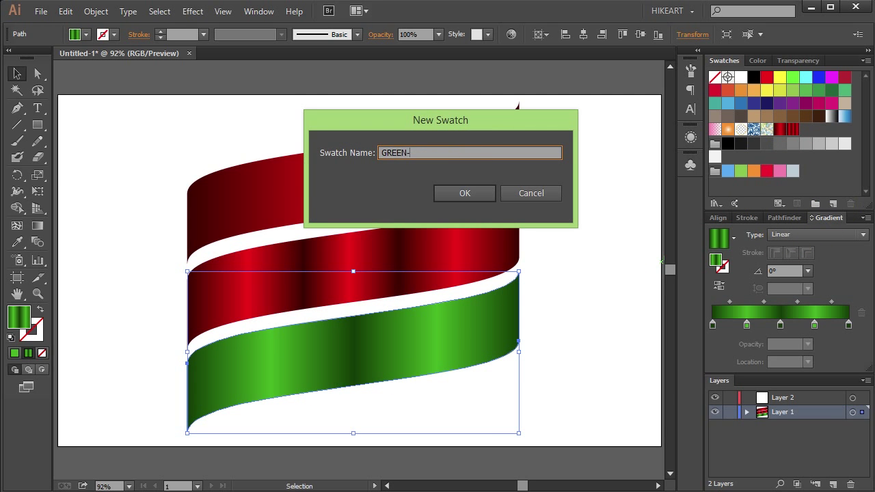
{"action": "left_click", "coordinate": [465, 193]}
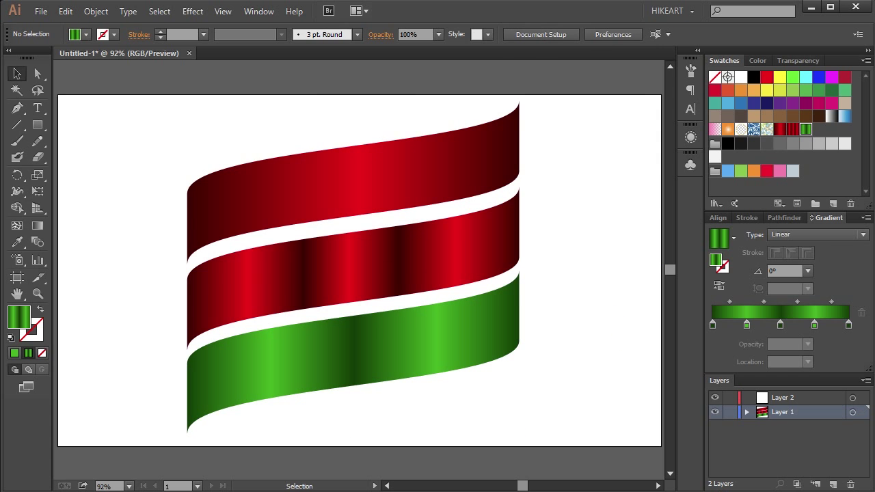